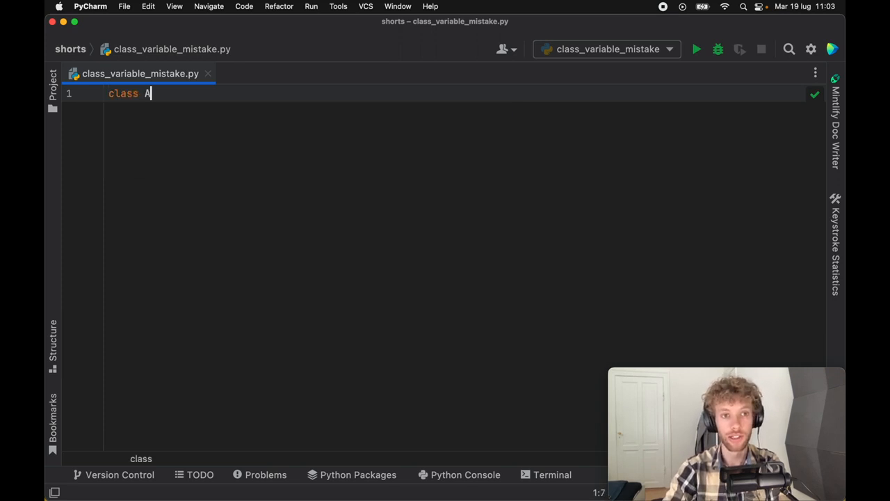
Write 'class Animal:' with an indented 'tricks = []' class attribute
text(nimal:)
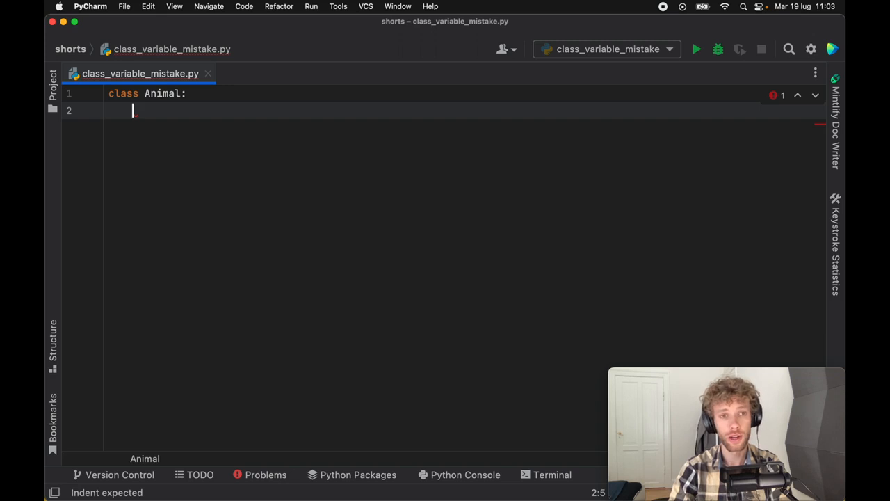
text(tricks = [)
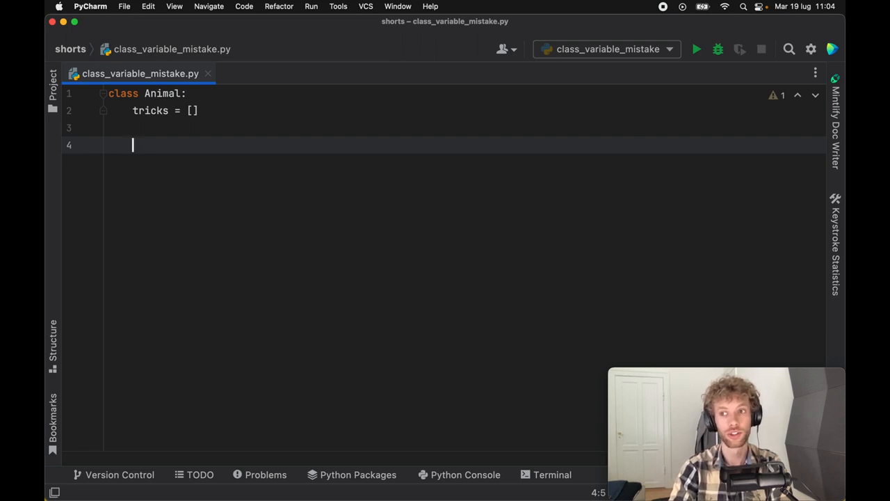
Add an __init__(self, name: str) constructor that sets self.name = name
text(def i)
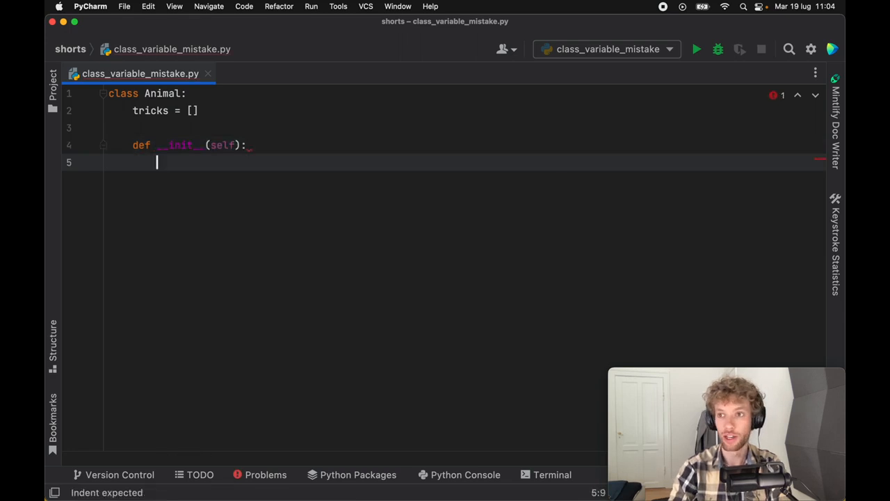
text(self.na,)
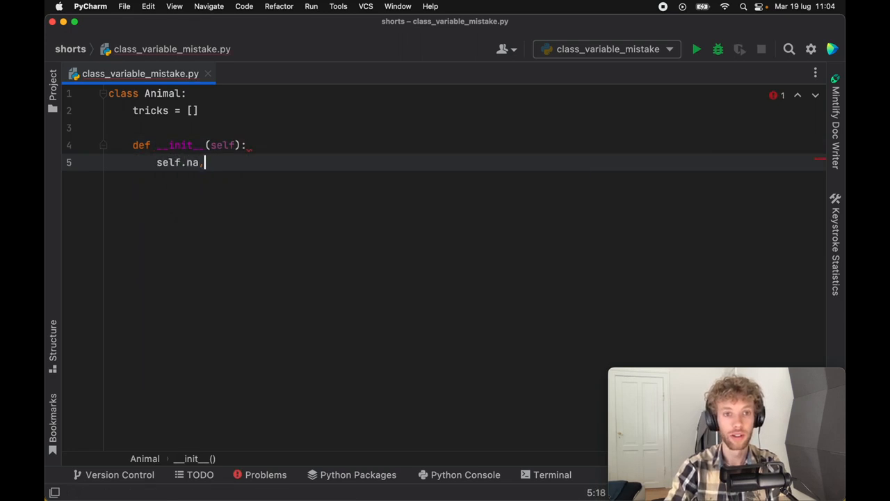
text(me = n)
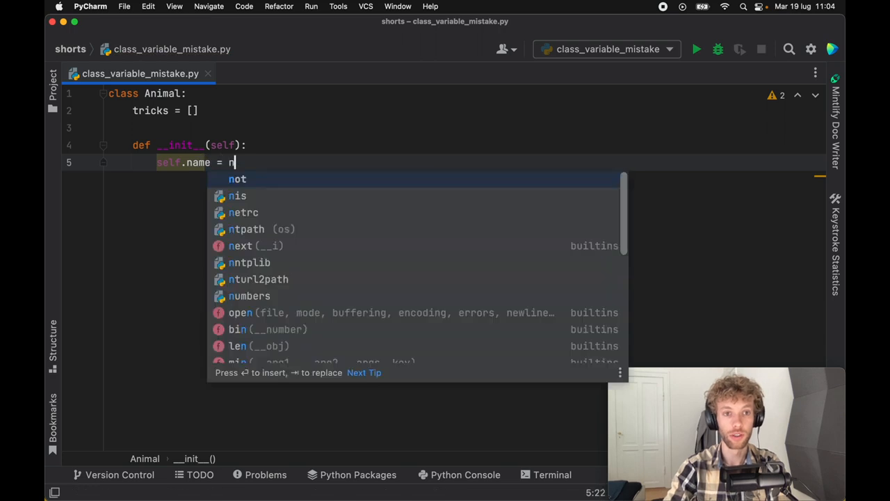
text(ame)
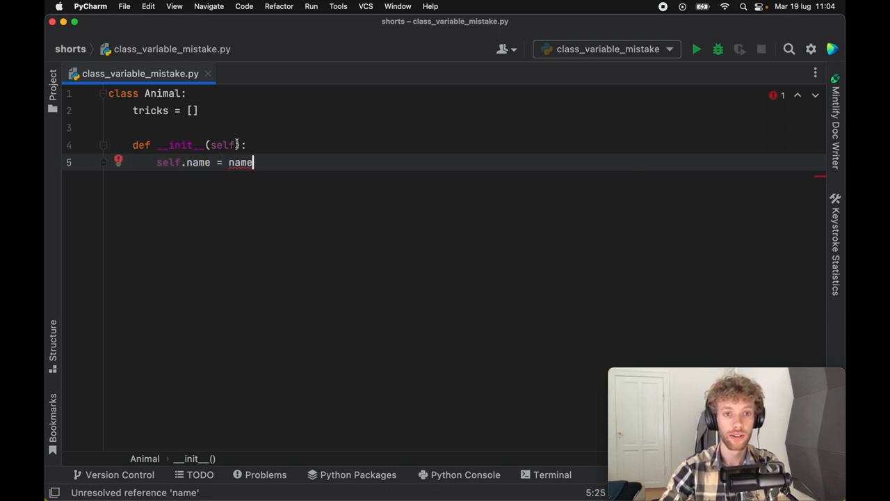
text(, name)
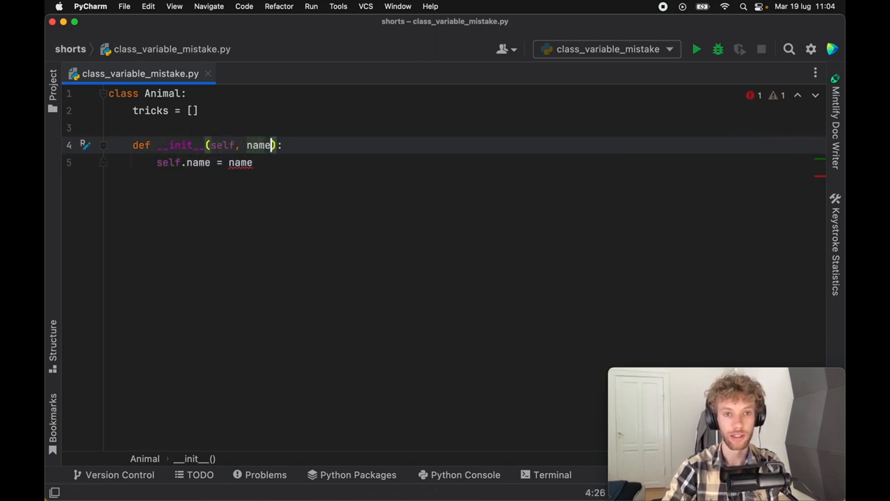
text(: str)
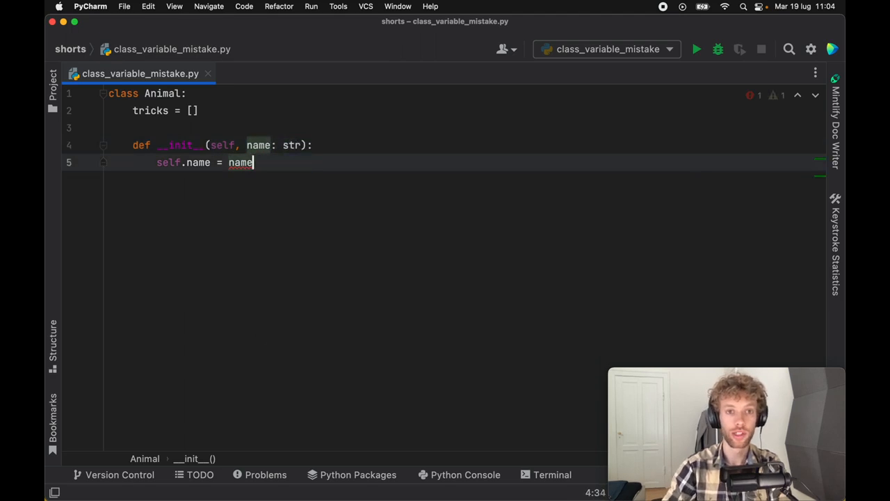
key(enter)
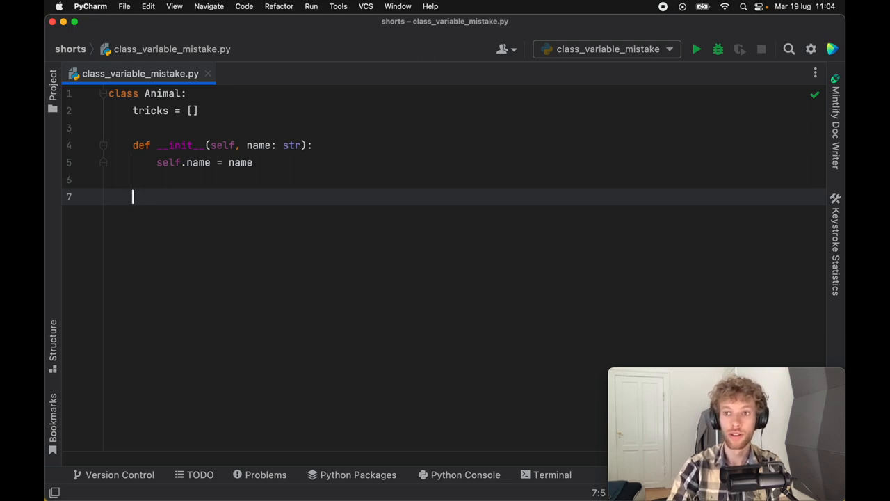
Add teach_trick(self, trick_name: str) that calls self.tricks.append(trick_name)
text(def te)
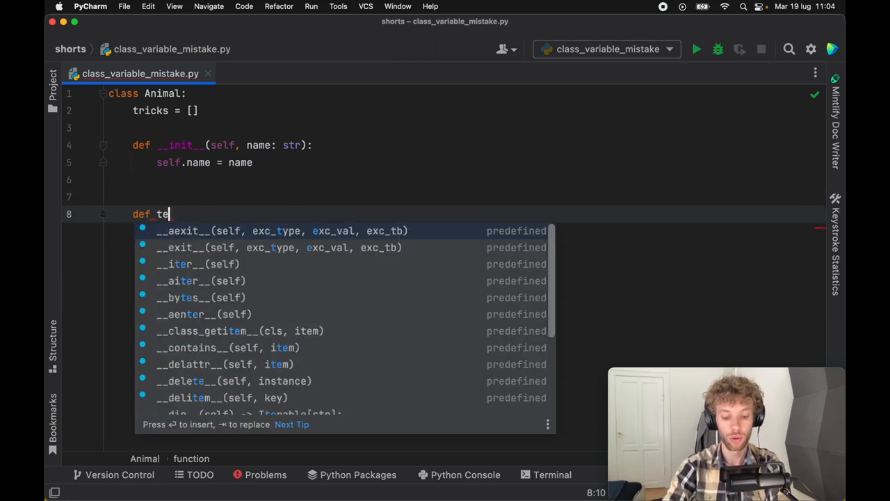
text(ach_trick(self):)
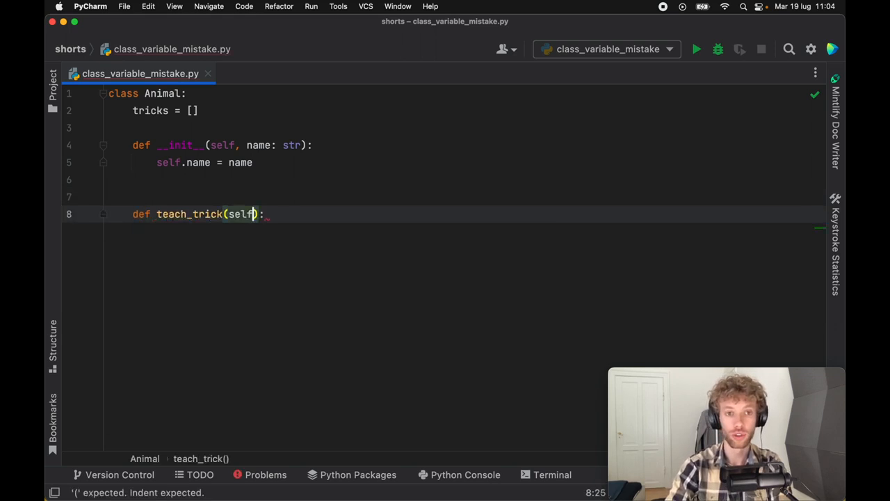
text(, trick_name: str)
text(self)
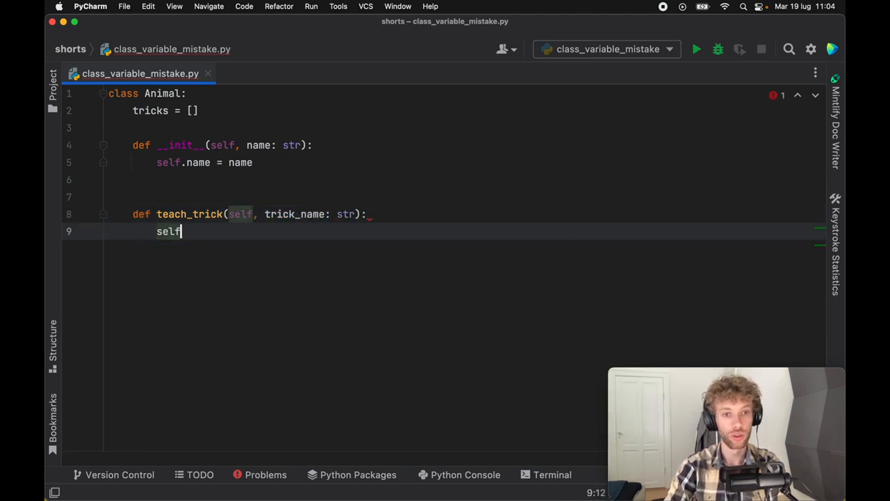
text(.tricks.append(trick_name)
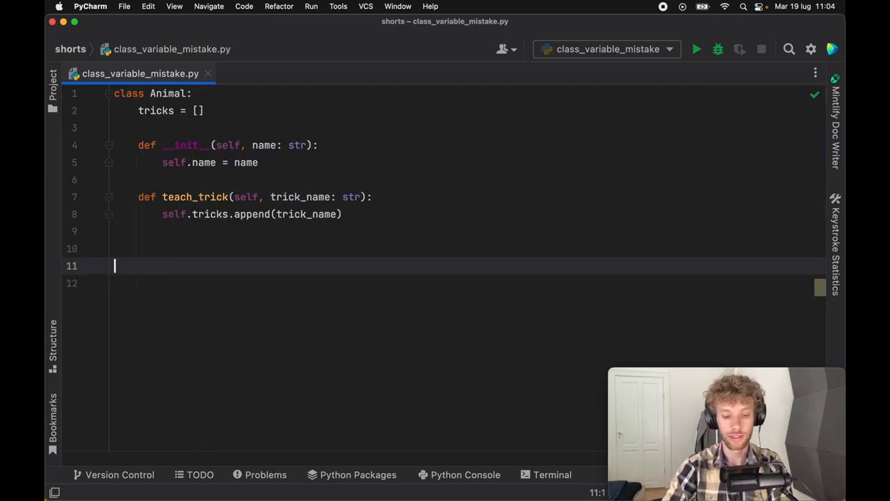
Start a main block creating cat and dog Animal instances, the dog named 'Dog'
text(if __name__ == '__main__':)
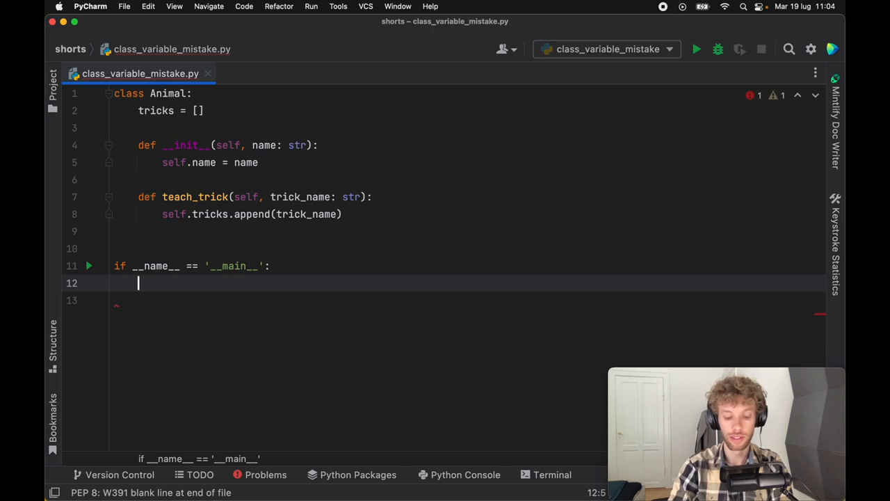
text(cat)
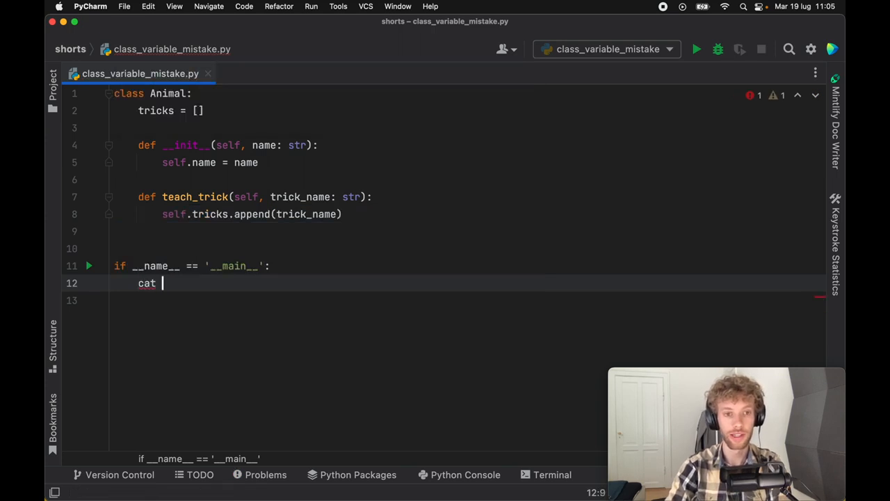
text(= An)
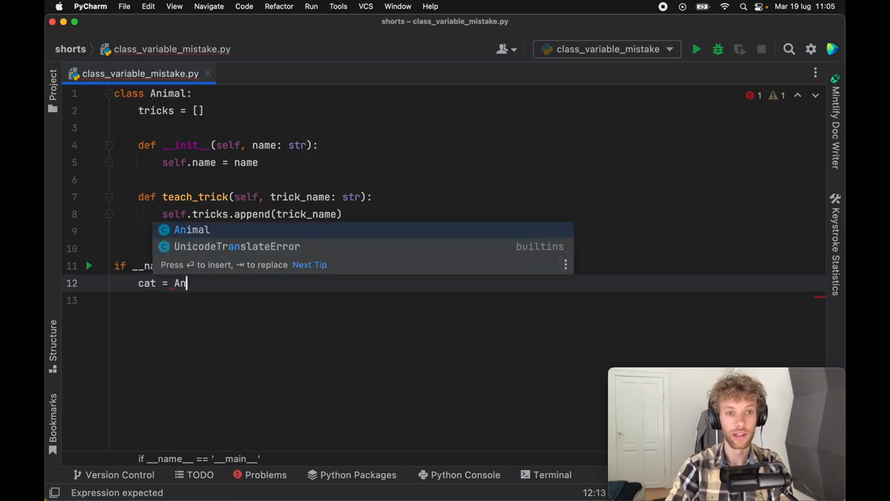
key(Enter)
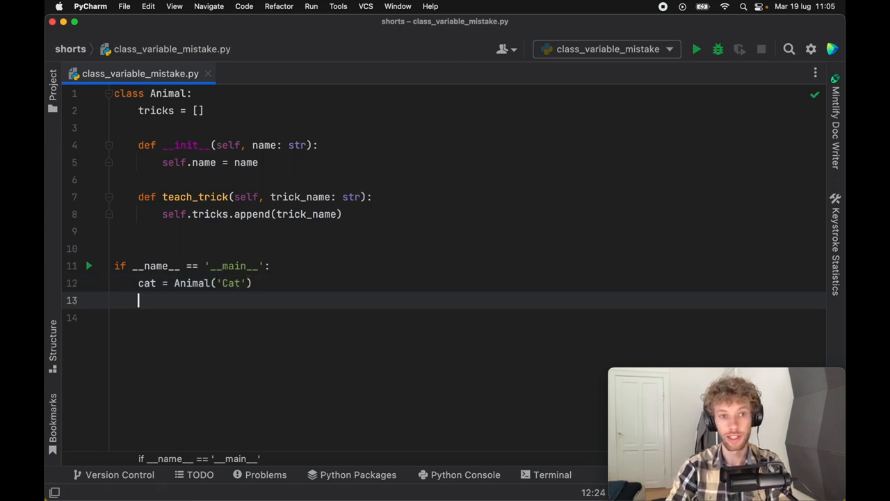
text(dog)
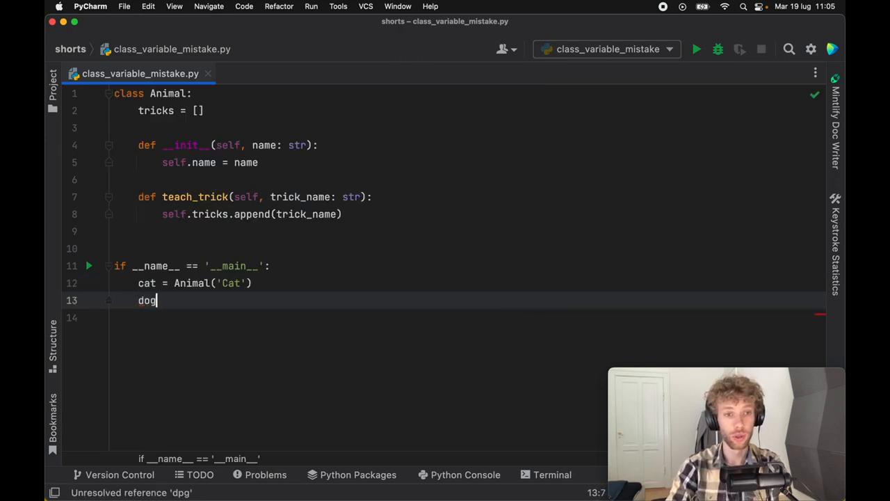
text(= Animal()
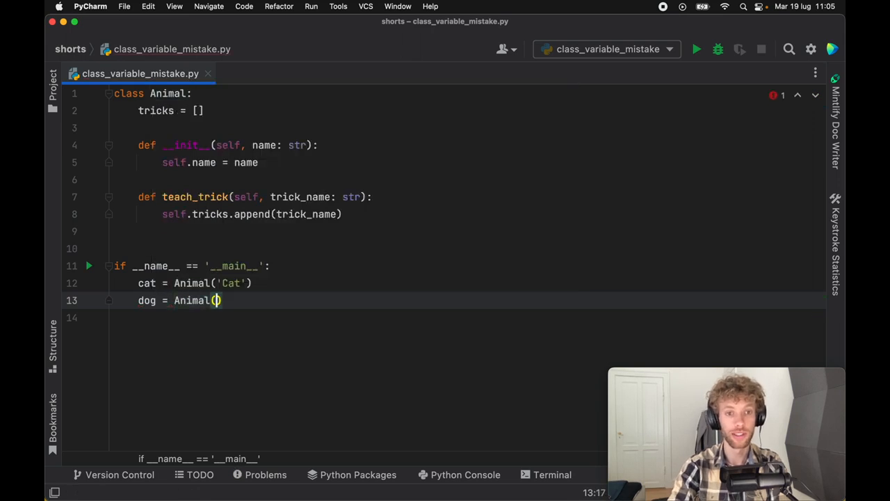
text('Dog')
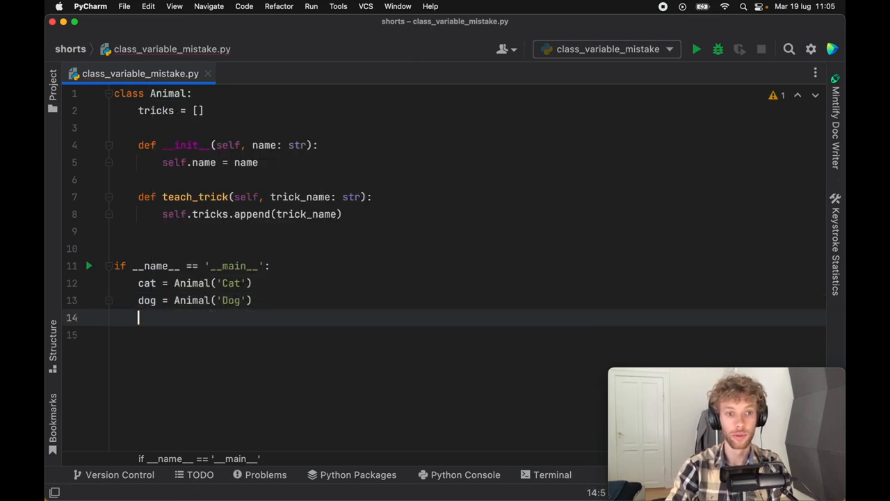
key(enter)
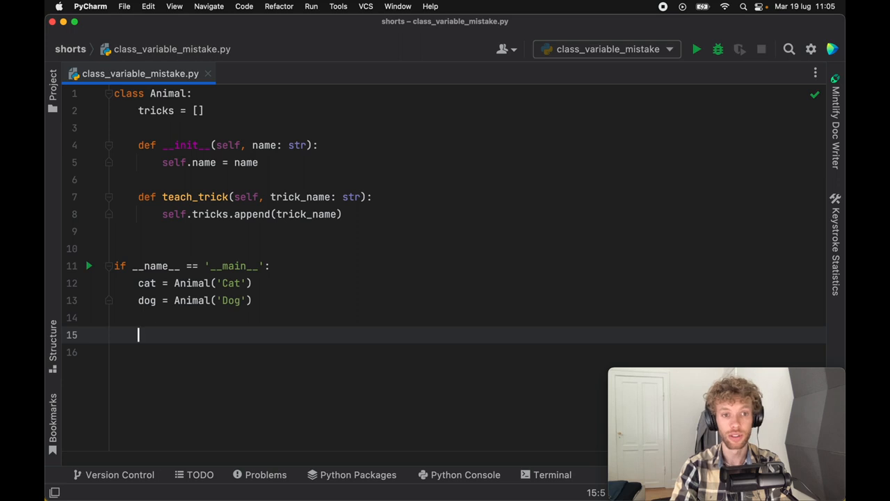
Teach cat 'Sleep' and 'Roll over', then print cat.tricks and dog.tricks
text(cat.teach_trick()
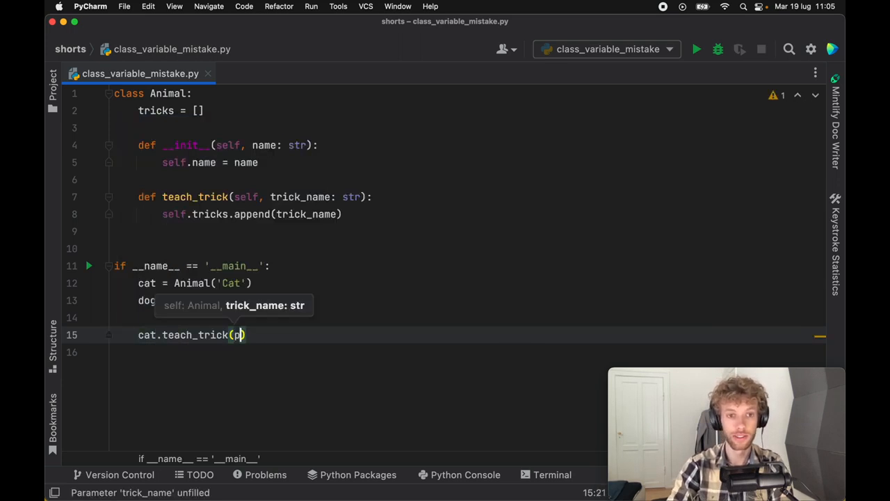
text(Sleep')
click(466, 351)
text(cat)
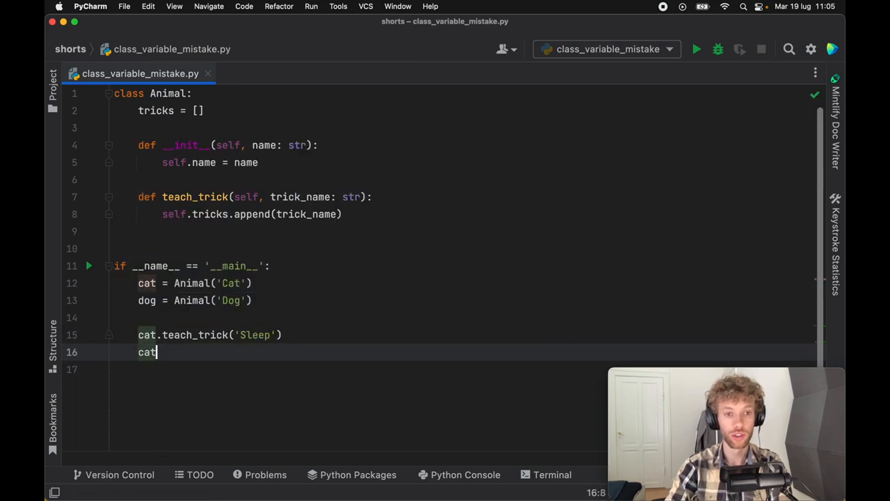
text(.teach_trick('Roll over)
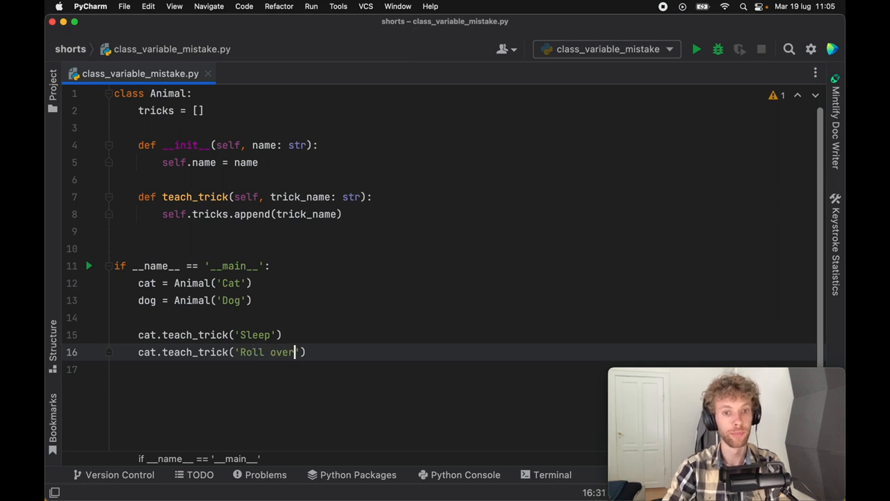
text(print()
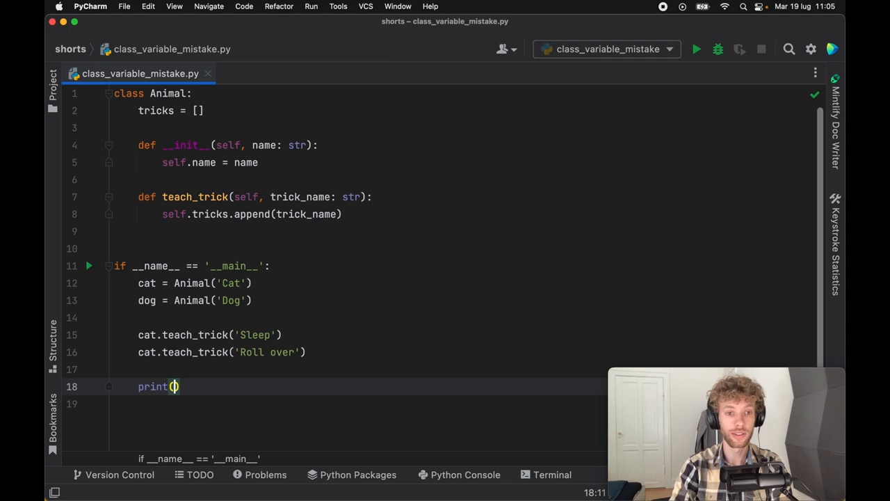
text(cat.tricks)
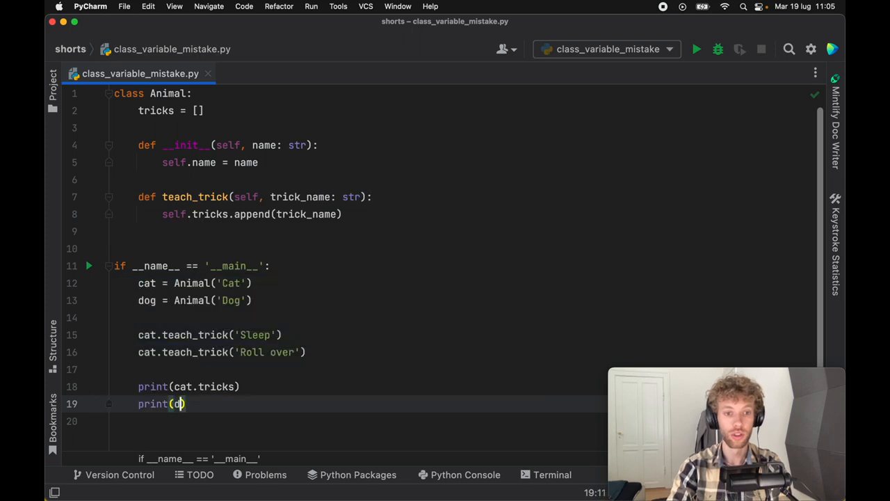
text(og.tricks)
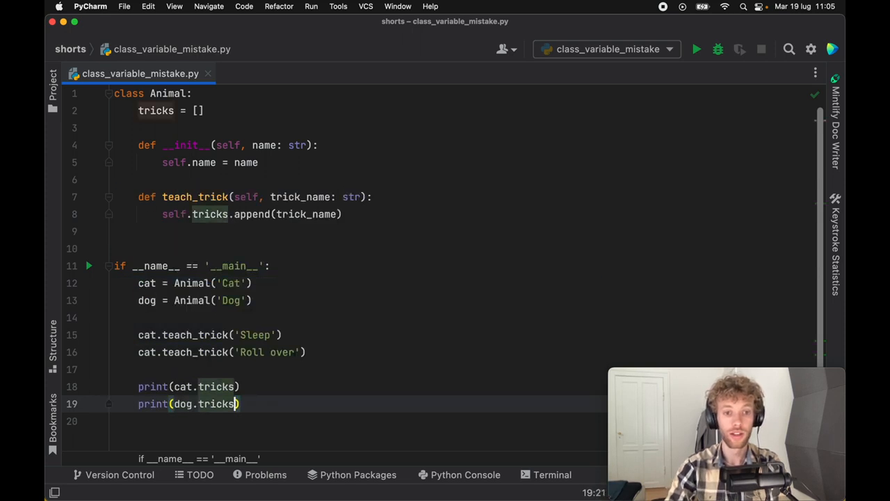
scroll(down, 3)
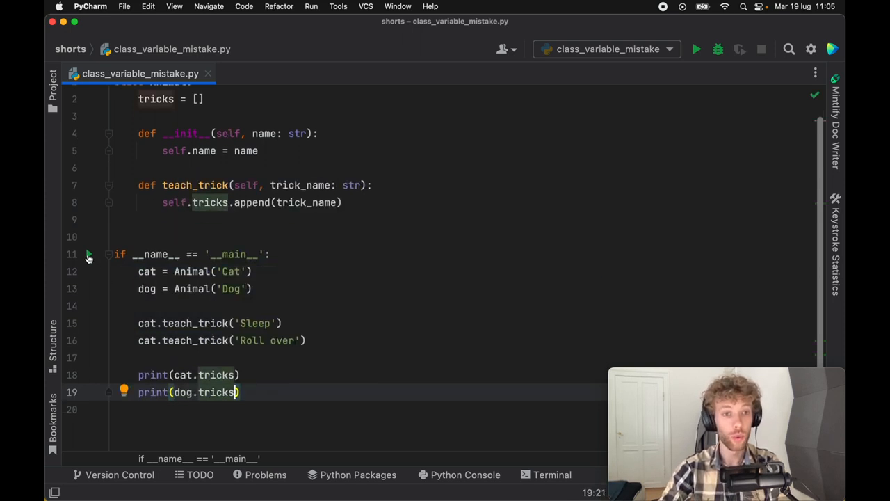
Run the script from the gutter arrow and see both animals print ['Sleep', 'Roll over']
click(696, 49)
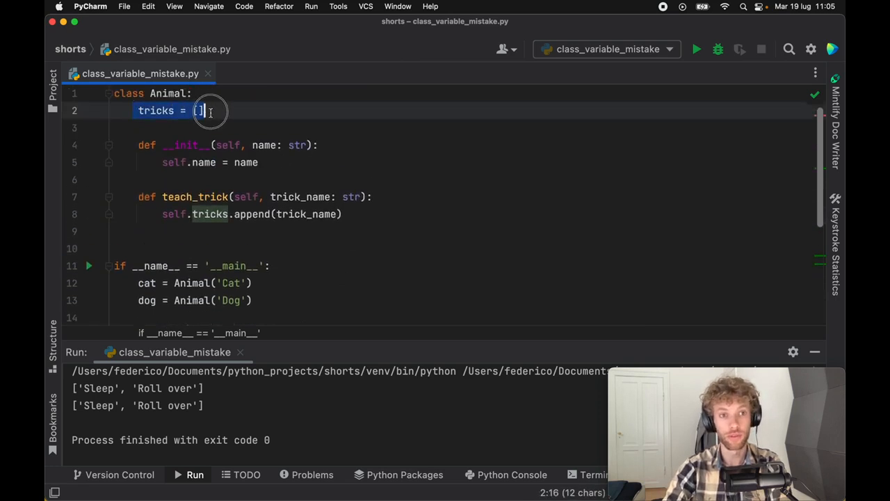
mouse_move(316, 117)
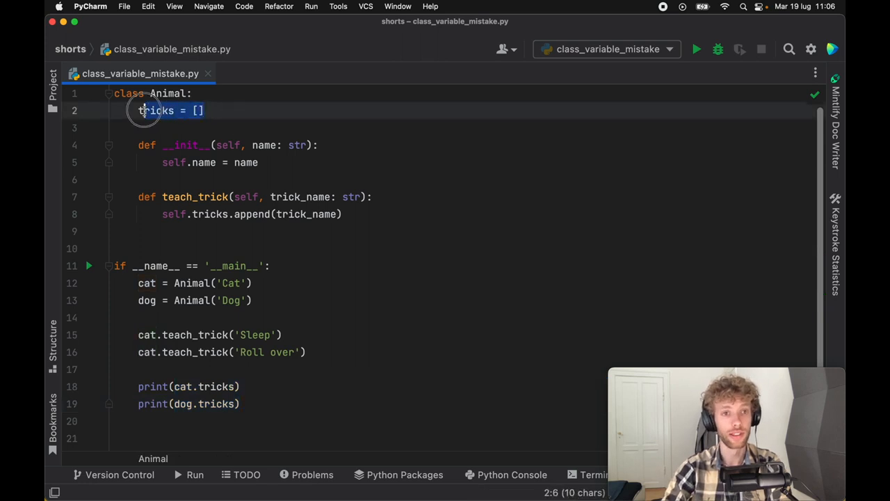
Add self.tricks = [] to __init__, rerun, and label the printed lists with animal names
text(self.tricks)
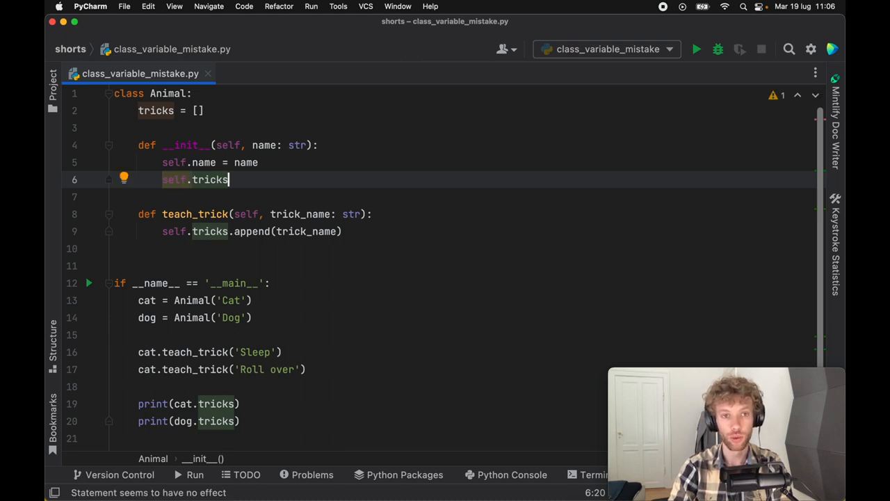
text(" ")
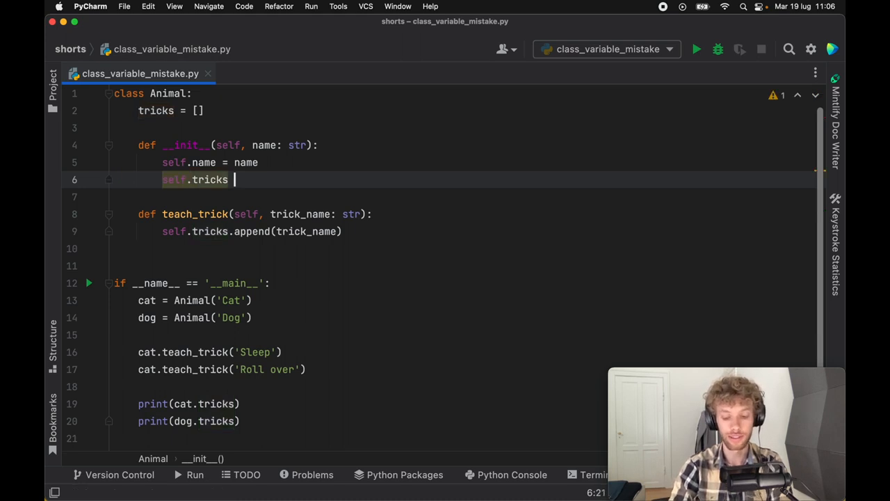
text(= [])
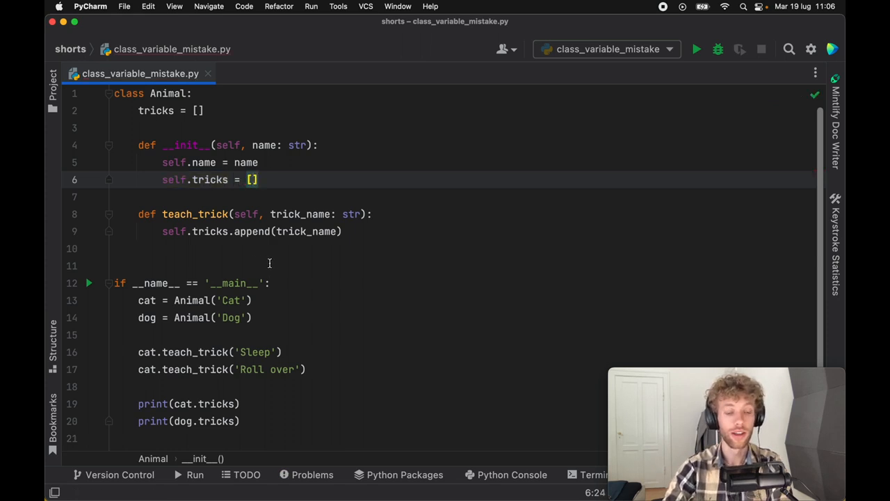
click(696, 49)
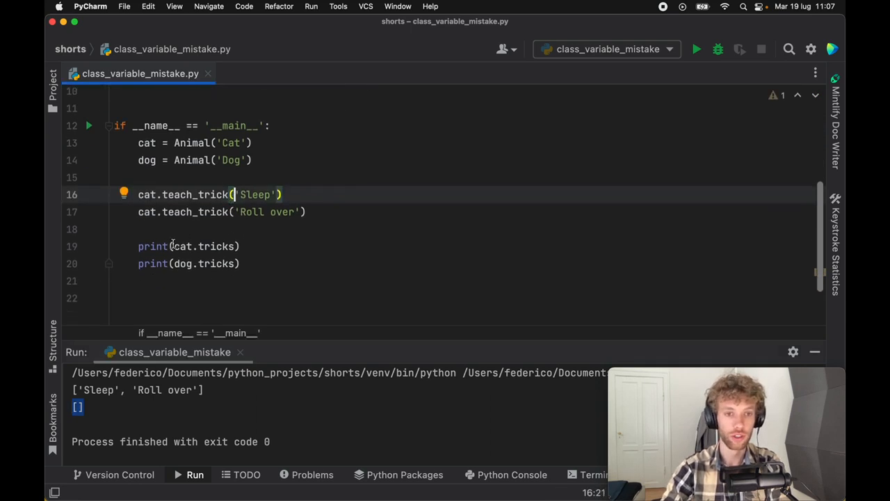
text(cat)
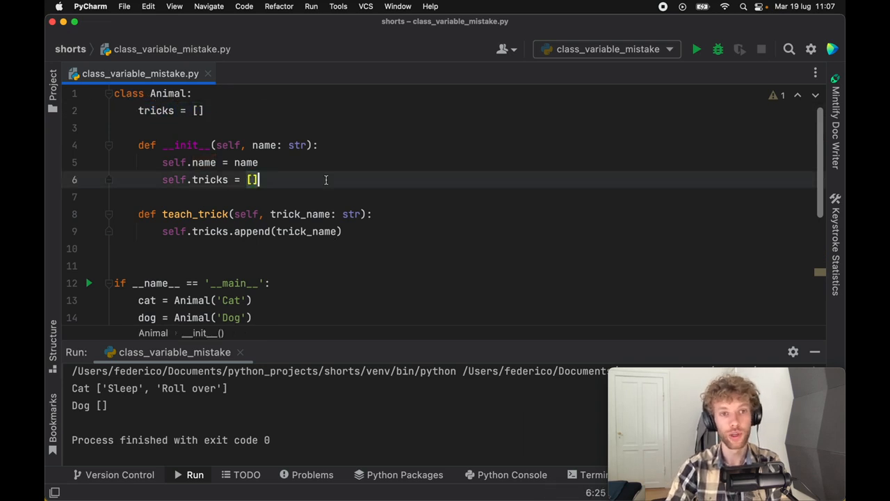
Move tricks = [] back to the class body, rerun, and select the list for replacement
click(248, 179)
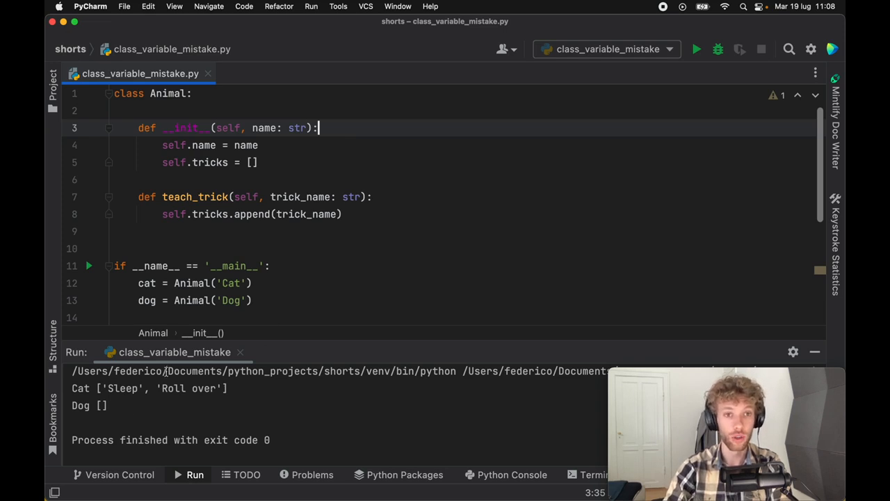
text(tricks = [])
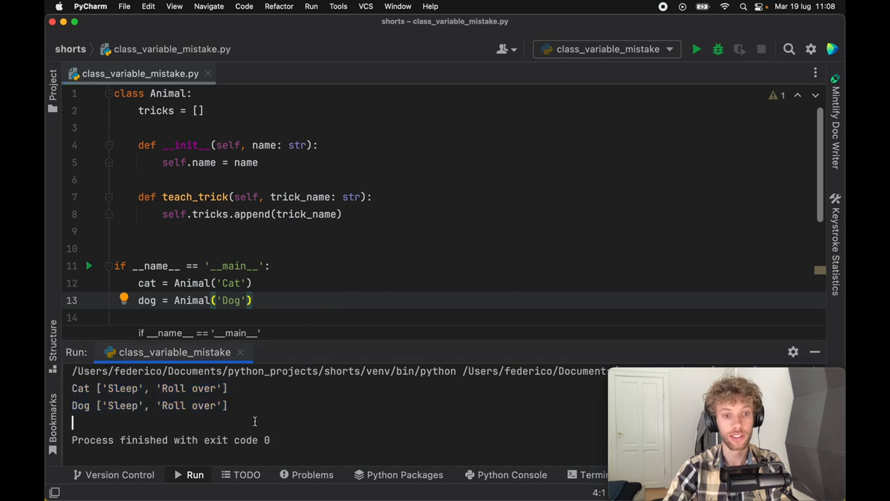
double_click(156, 111)
text(:)
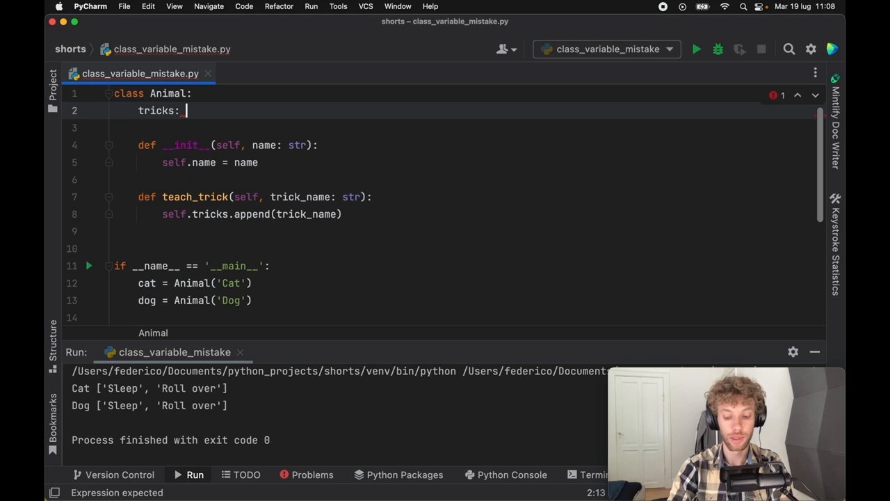
Change line 2 from tricks = [] to the annotation tricks: list[str]
text(list)
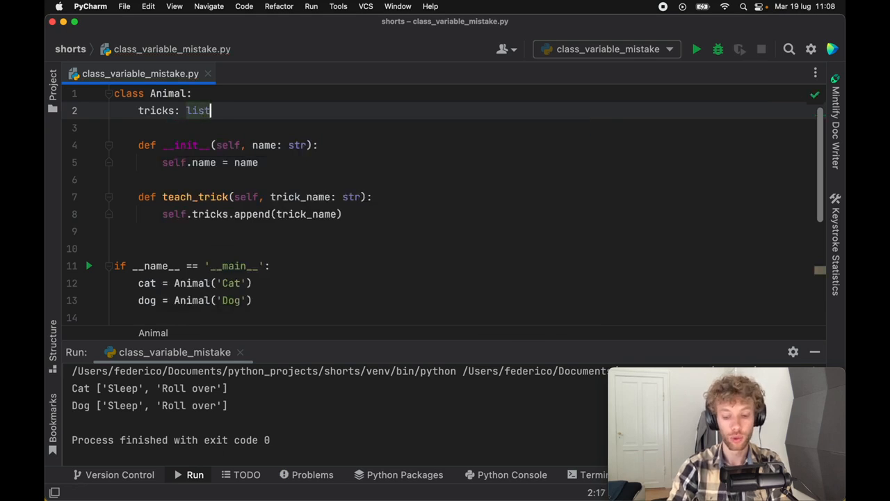
text([str])
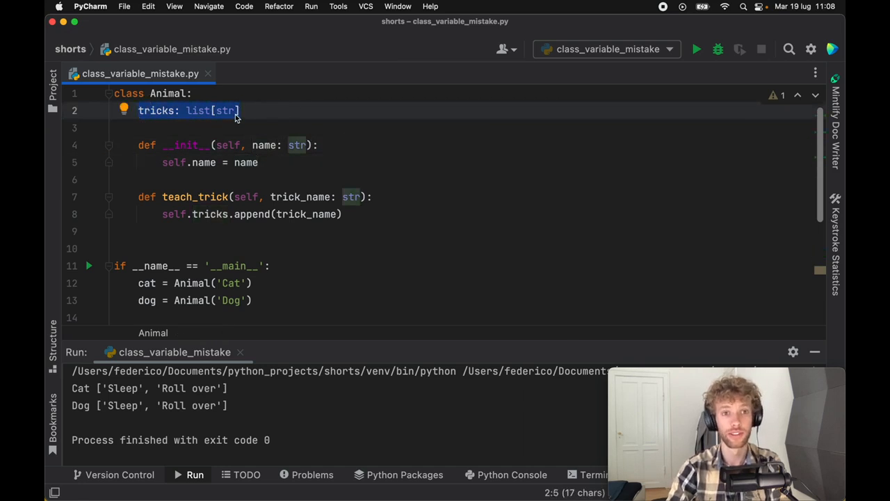
mouse_move(227, 110)
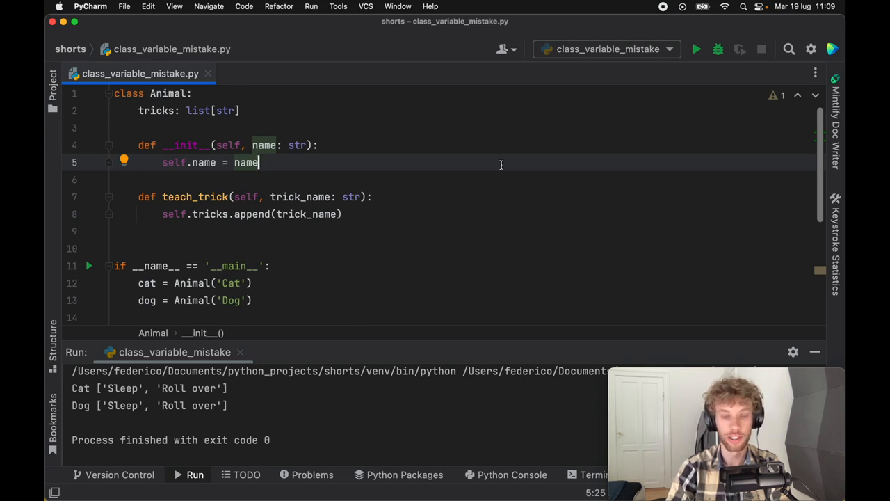
mouse_move(495, 217)
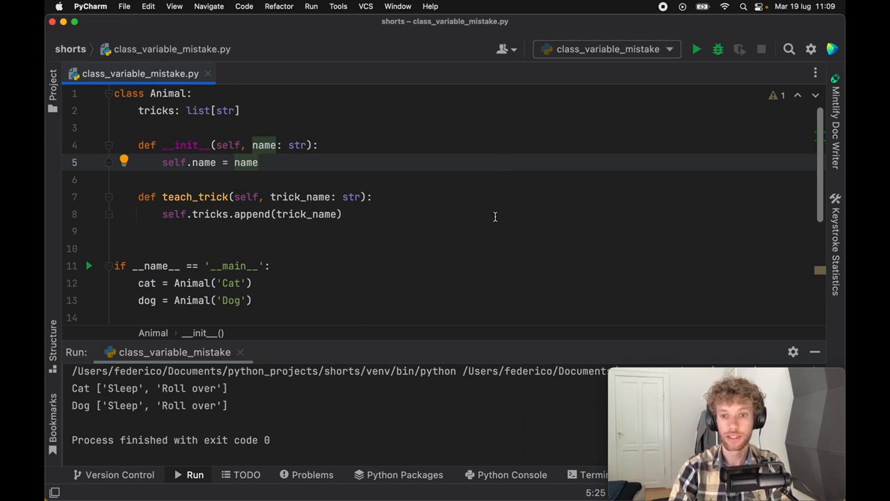